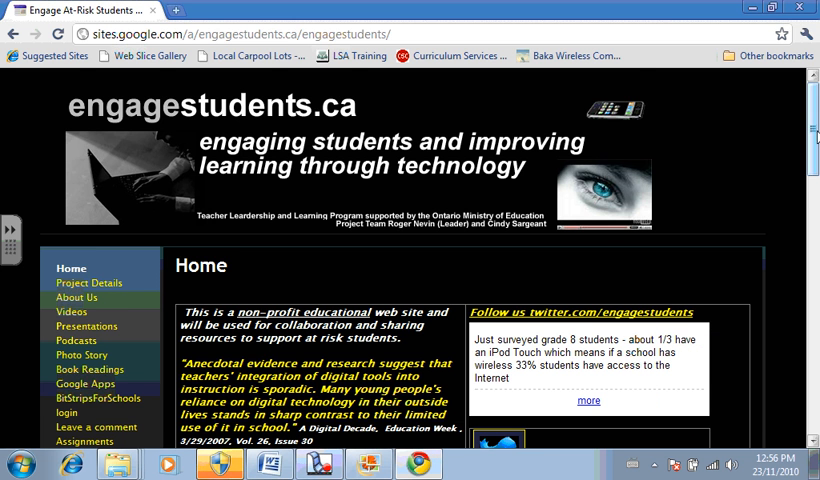
Go to Assignments and open the Graphing/Spreadsheets 1 - TV Watching example spreadsheet
scroll(down, 3)
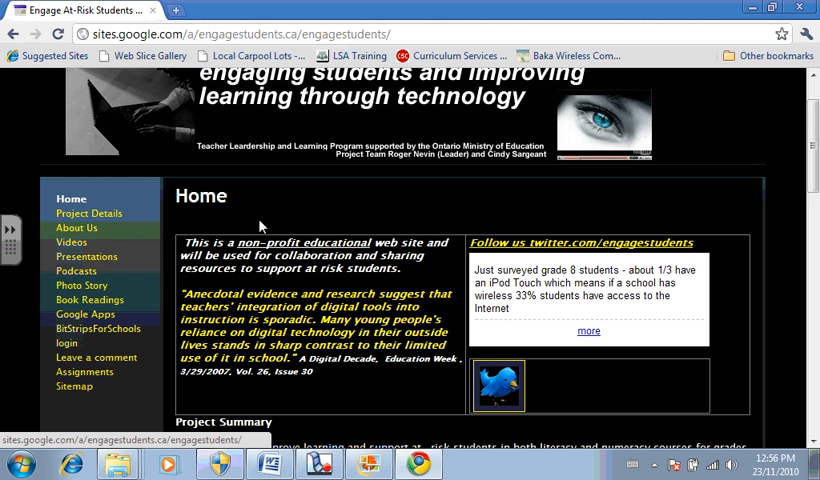
click(72, 383)
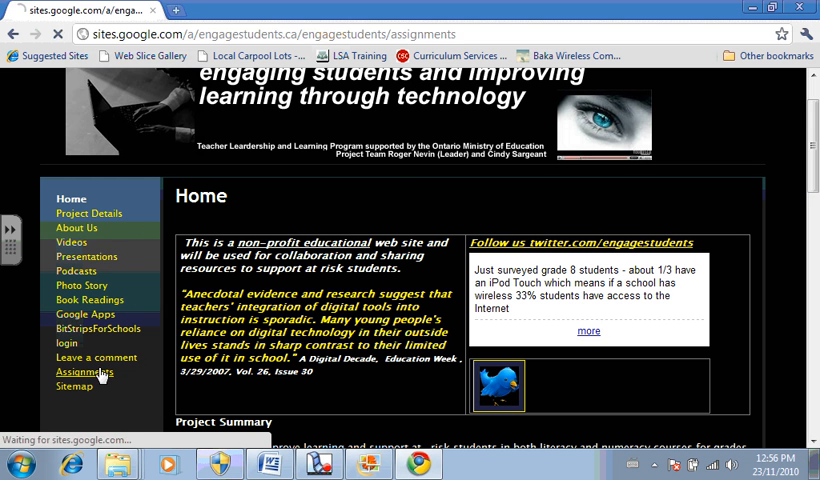
click(81, 370)
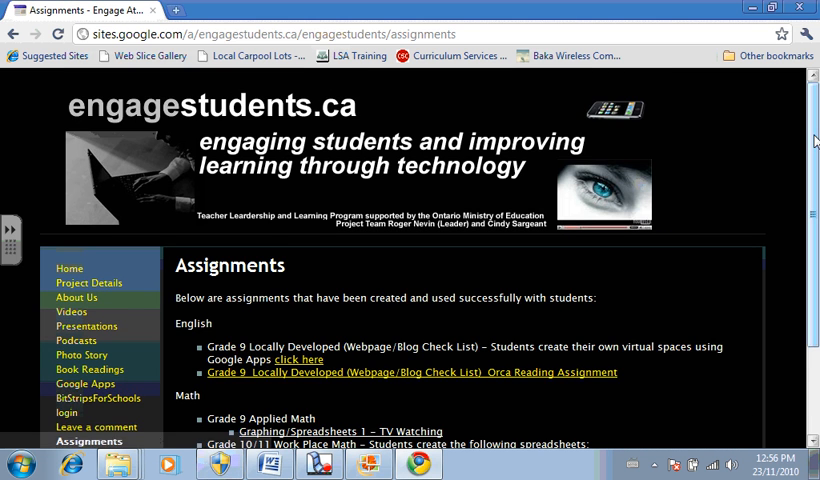
scroll(down, 3)
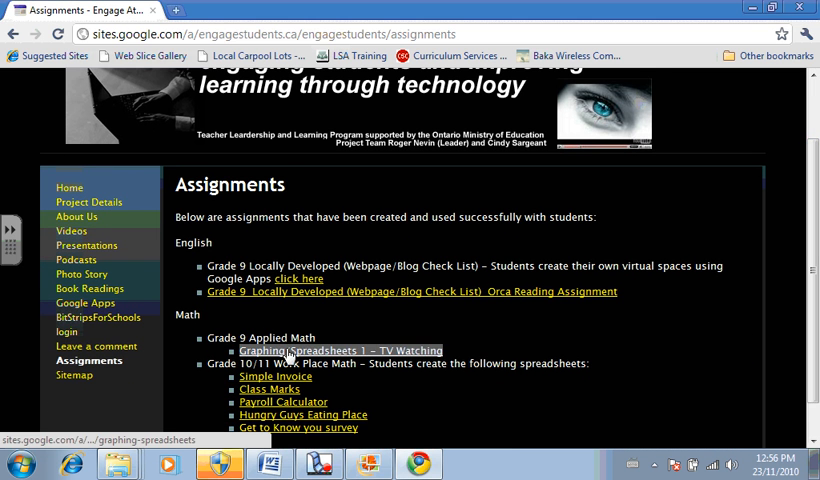
click(340, 350)
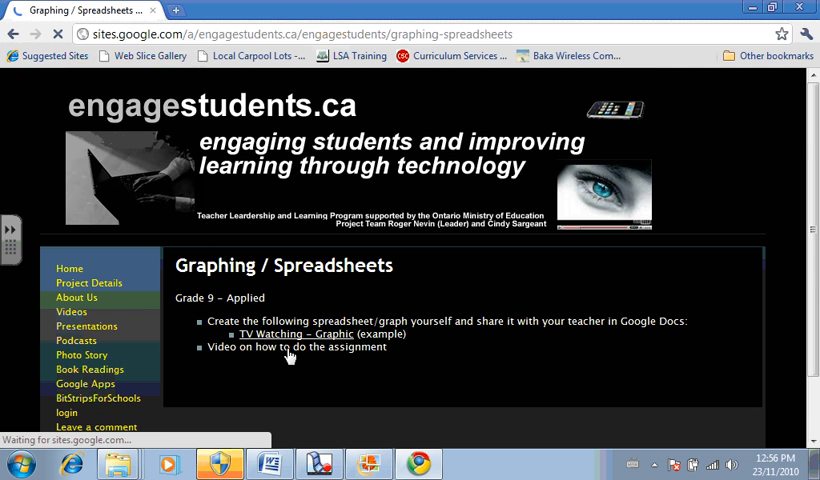
click(277, 333)
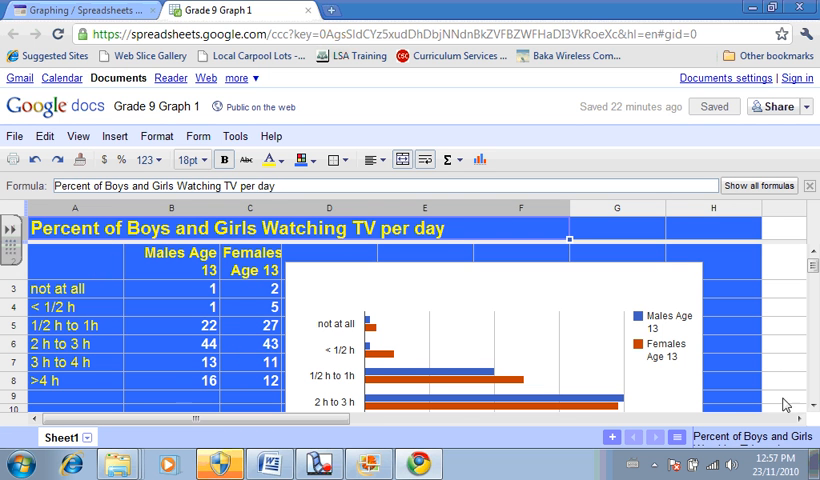
Inspect the empty header cell beside Males Age 13 and the males' 'not at all' value
scroll(down, 3)
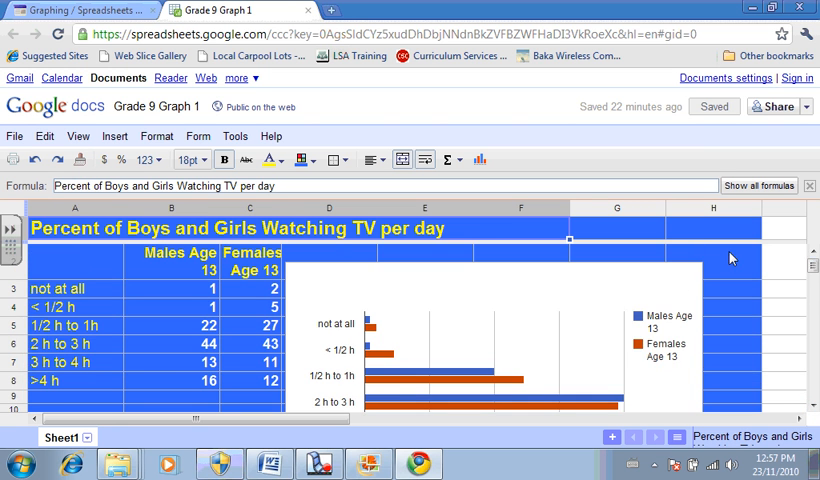
mouse_move(77, 208)
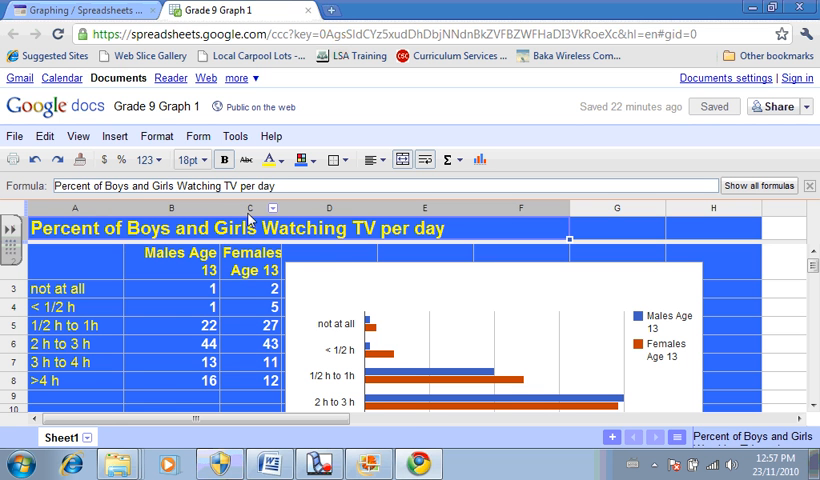
mouse_move(437, 208)
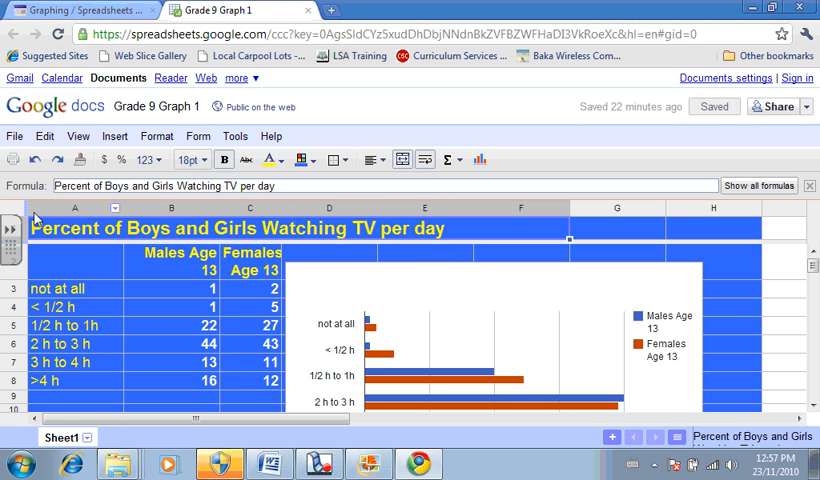
mouse_move(95, 329)
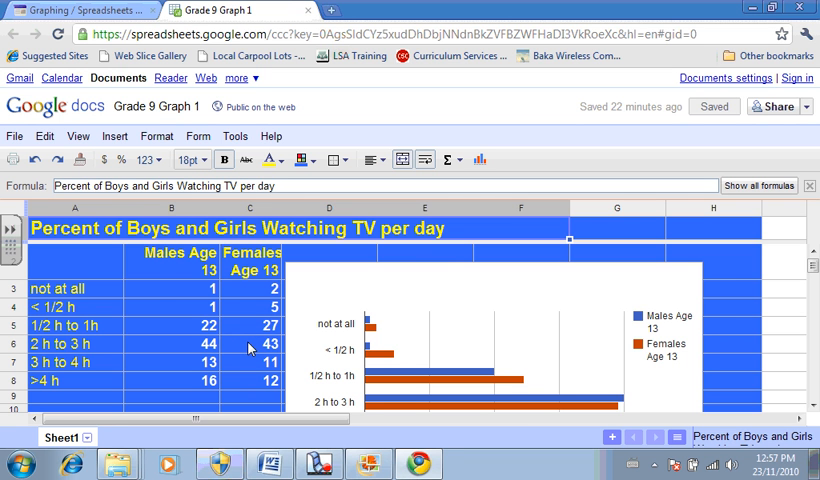
mouse_move(156, 288)
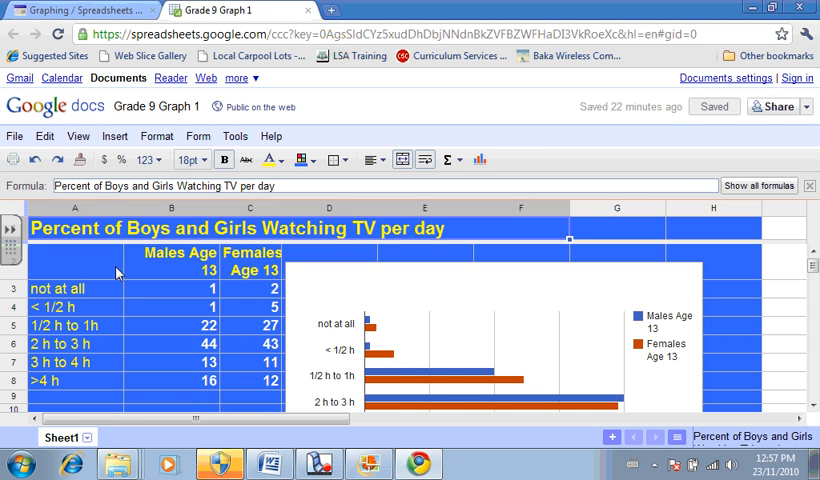
click(180, 263)
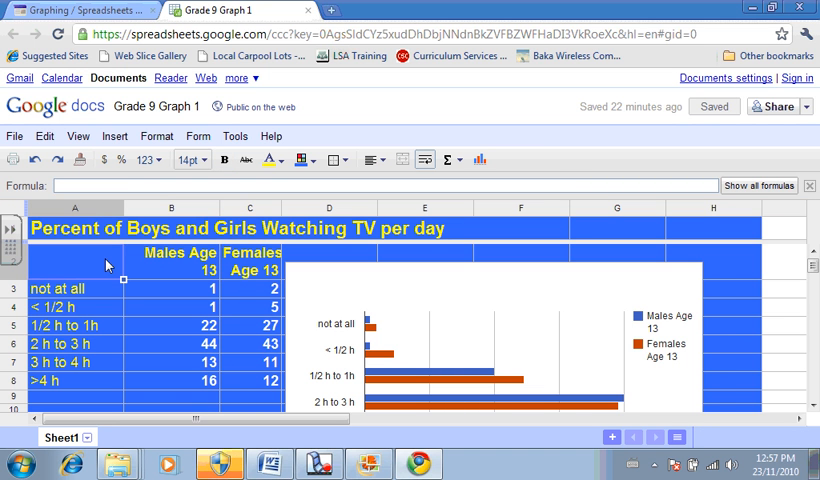
mouse_move(116, 227)
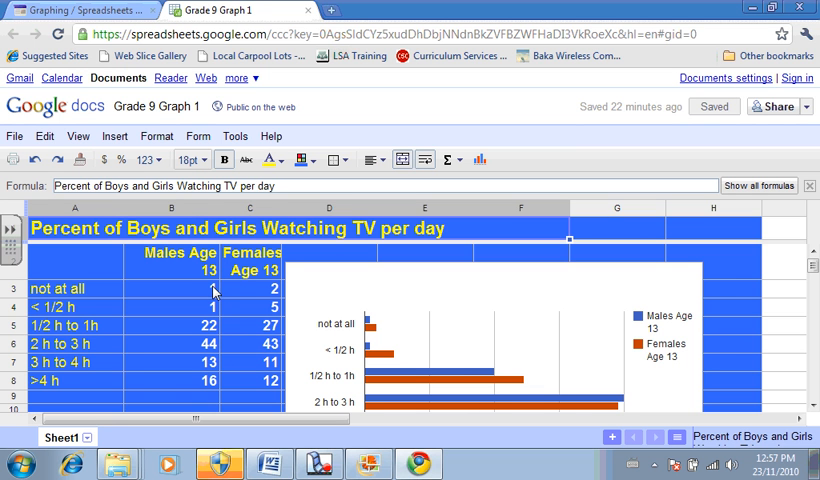
click(171, 288)
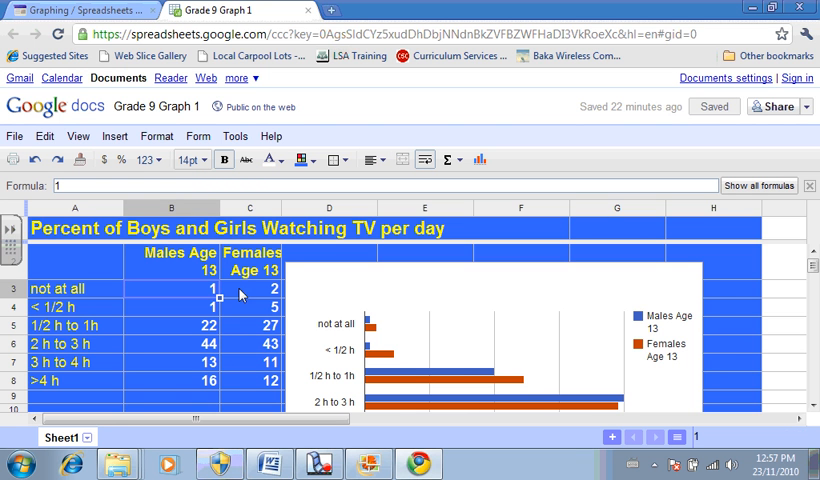
mouse_move(414, 255)
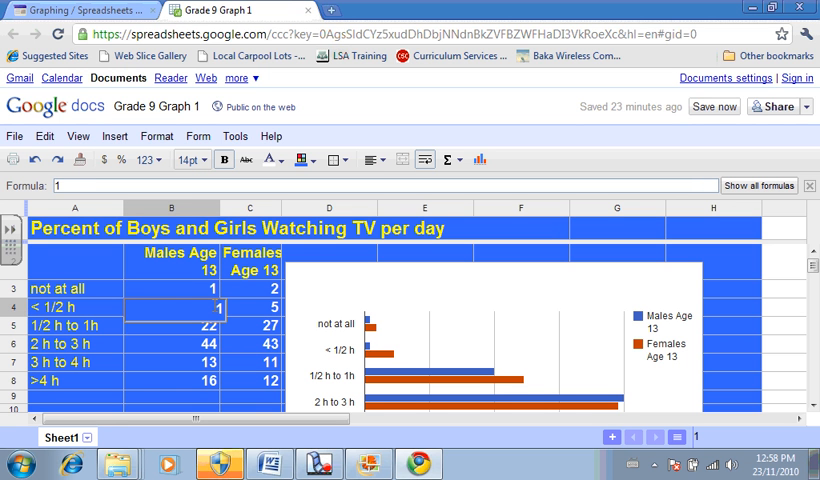
Replace the males' < 1/2 h value in B4 with 5
key(Delete)
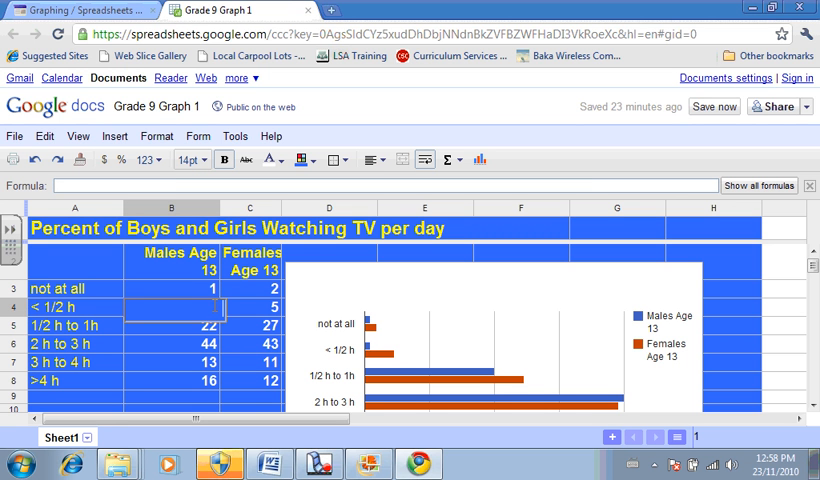
mouse_move(52, 305)
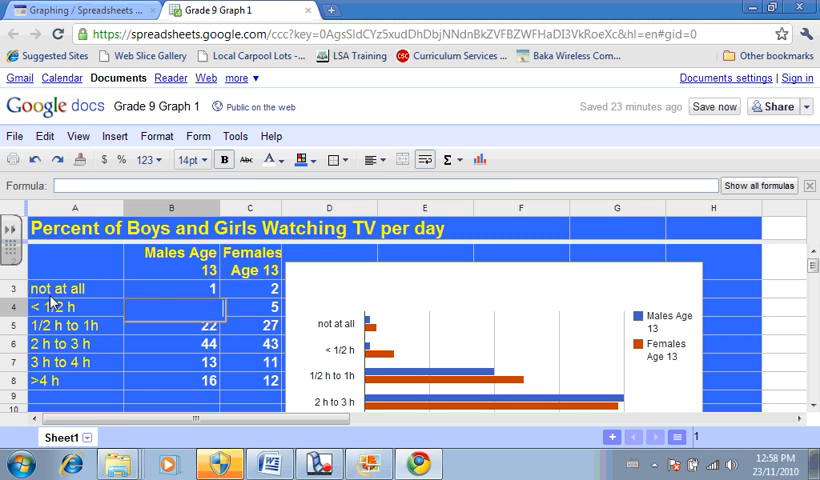
text(5)
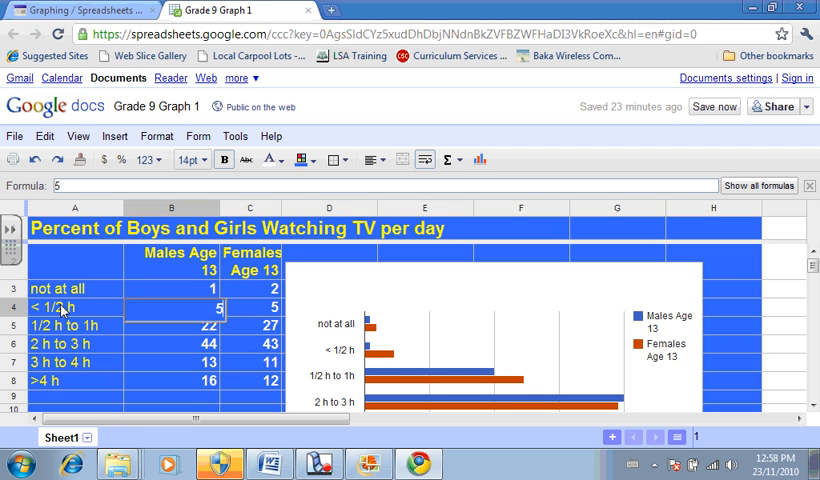
click(171, 325)
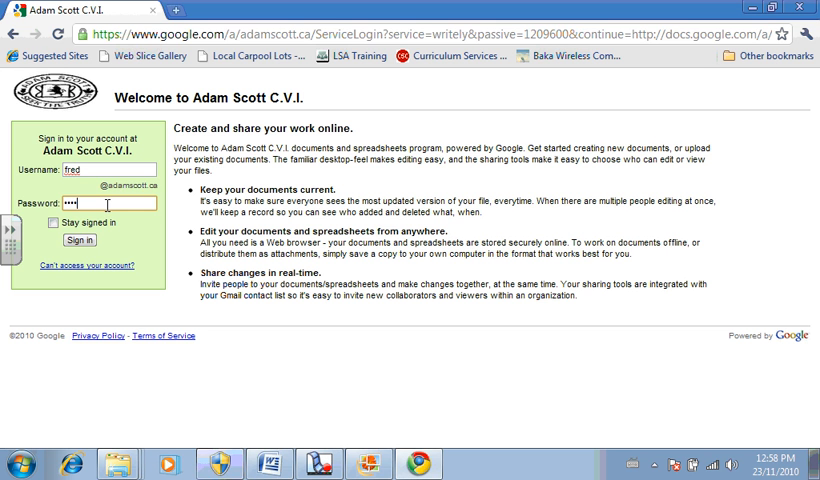
Sign in to the Adam Scott C.V.I. school account
click(78, 240)
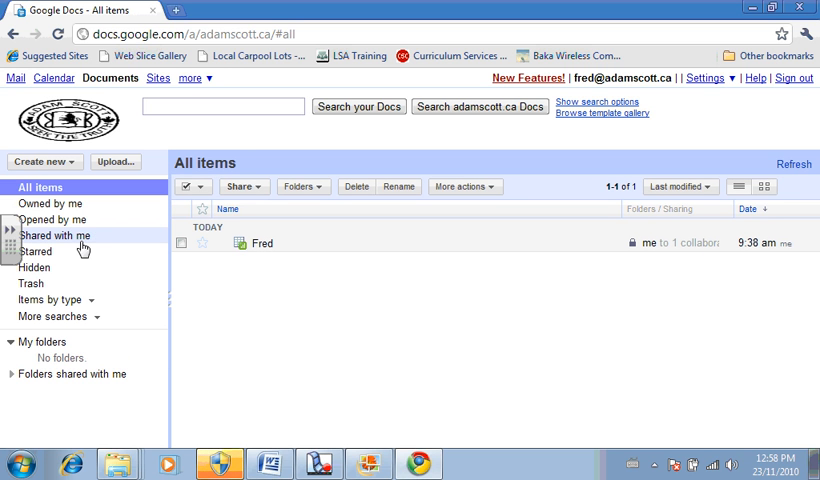
mouse_move(228, 146)
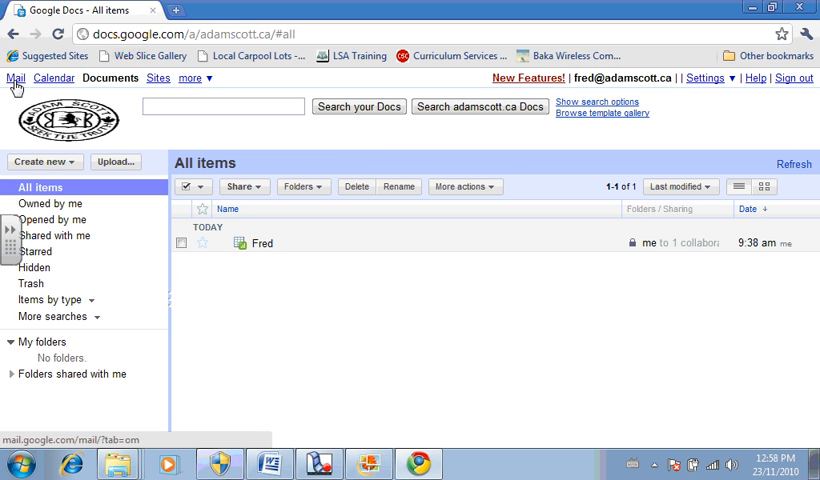
mouse_move(160, 86)
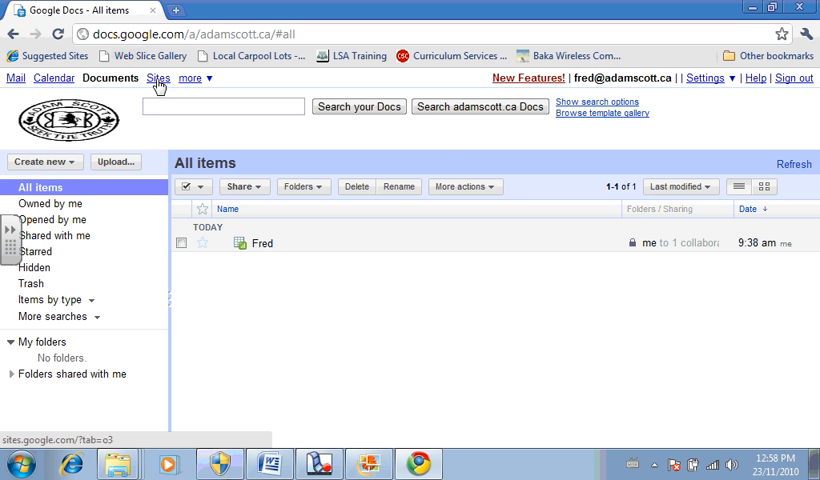
mouse_move(54, 85)
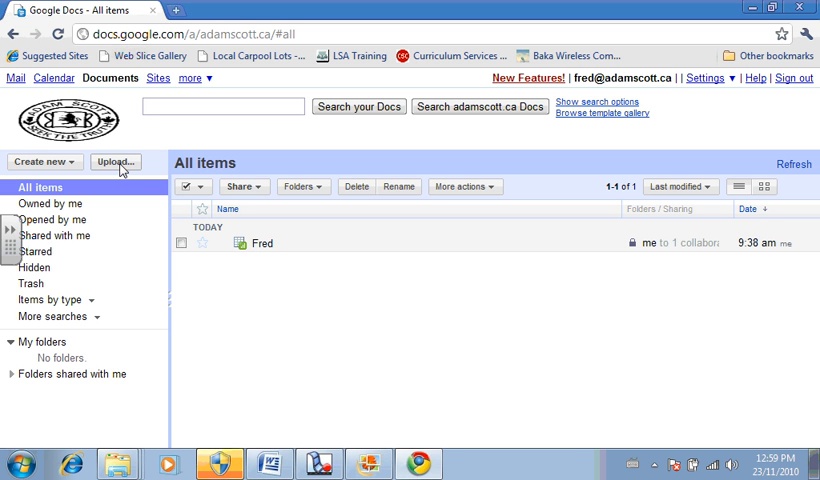
Create a new blank spreadsheet from the Create new menu
click(42, 162)
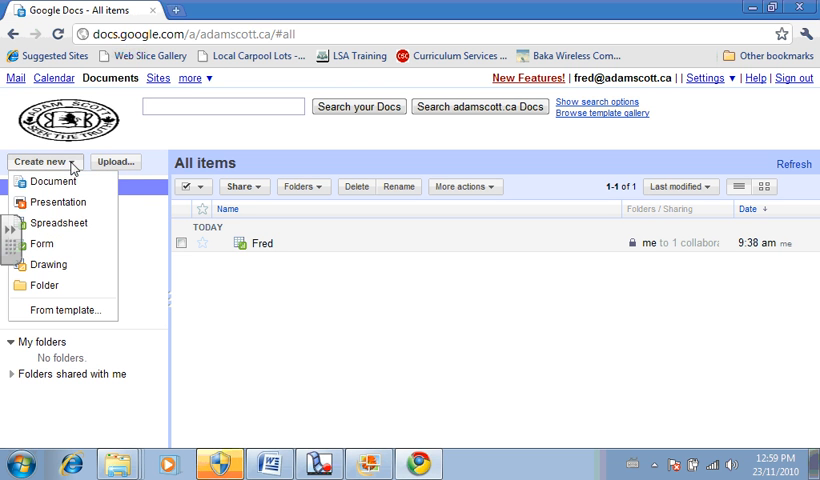
mouse_move(60, 209)
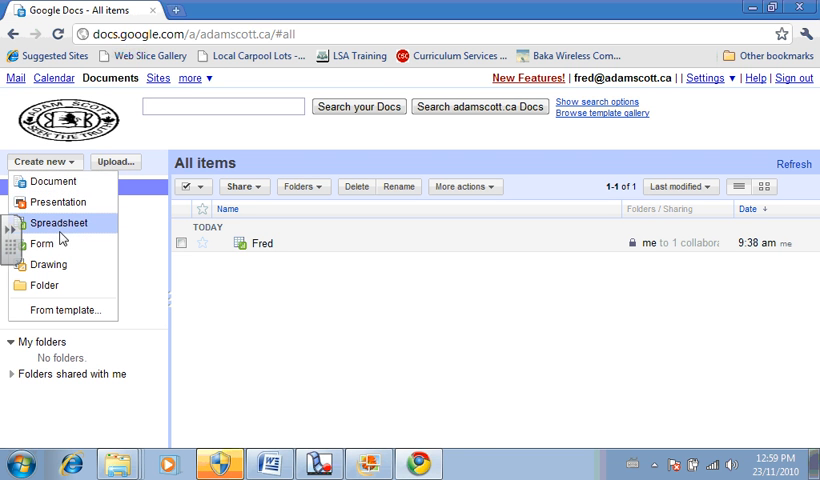
mouse_move(60, 246)
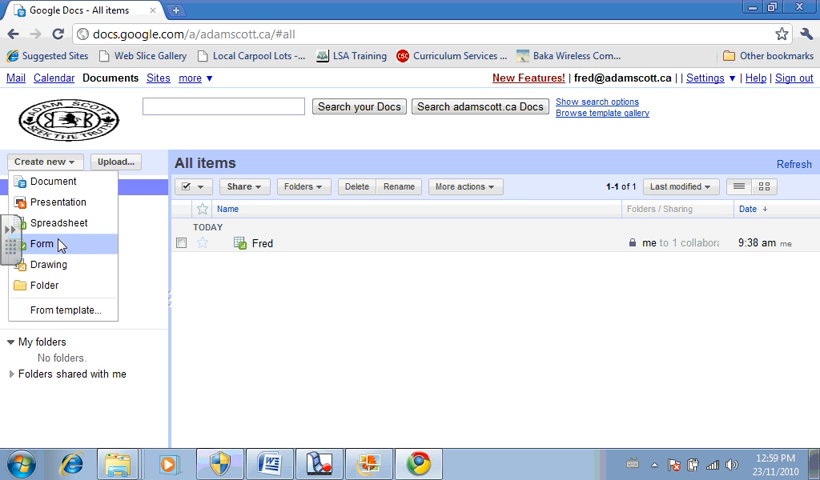
mouse_move(62, 223)
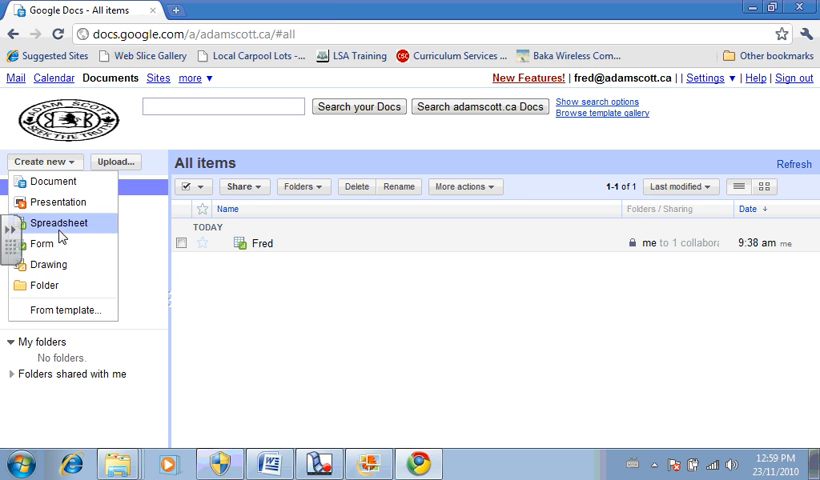
click(63, 222)
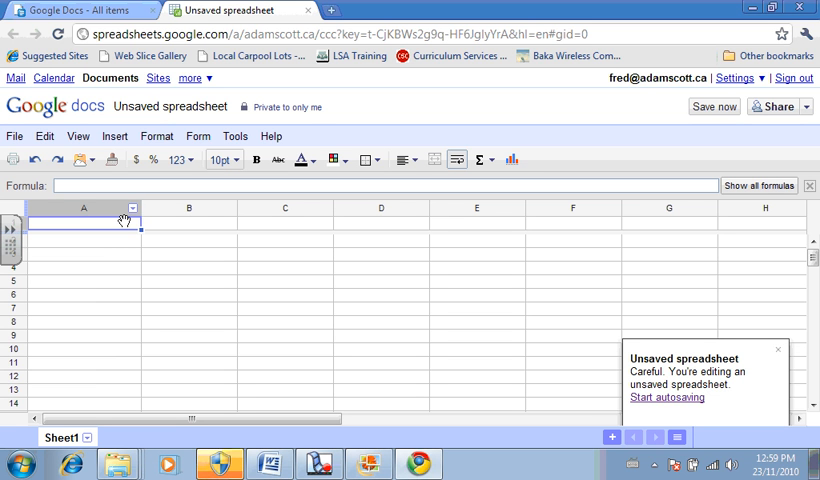
mouse_move(118, 235)
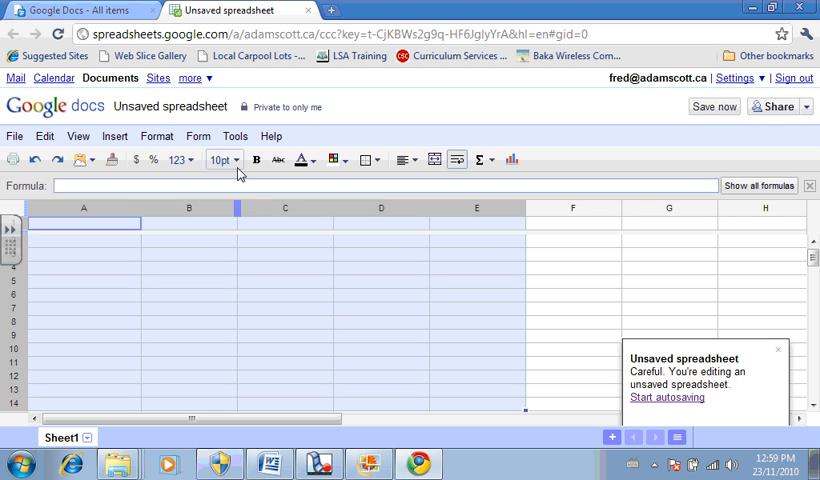
Set columns A–E to 14pt and type the Hockey Stats title
click(221, 160)
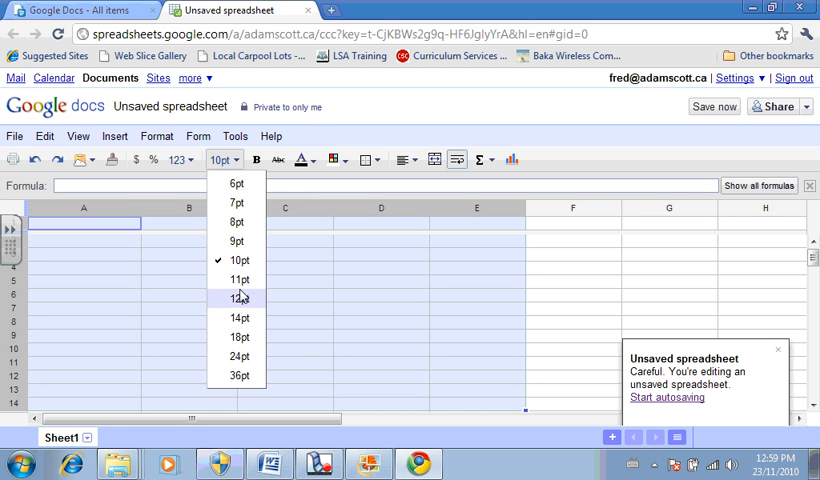
click(239, 318)
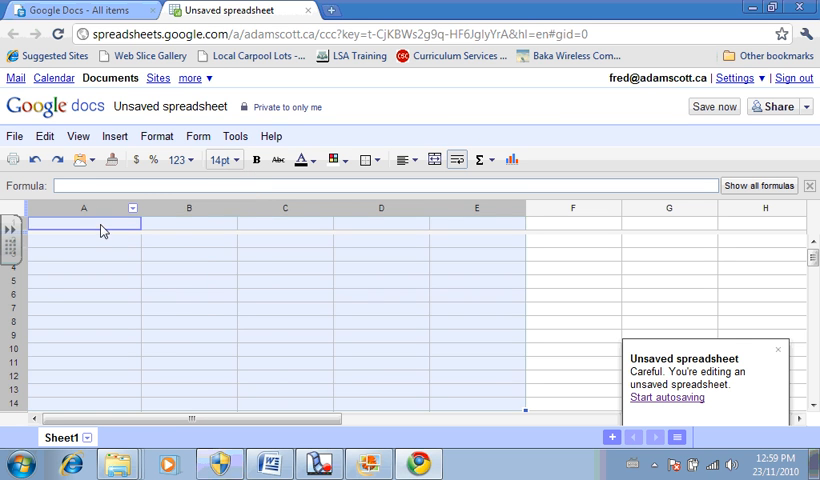
text(Ho)
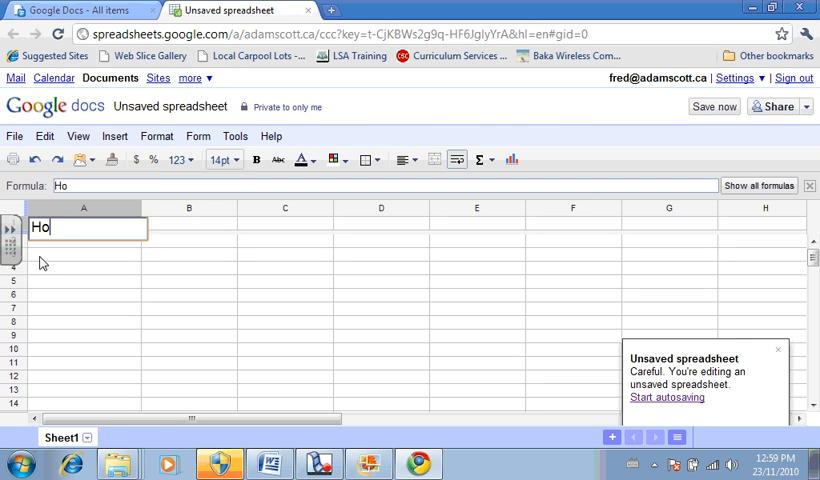
text(ck)
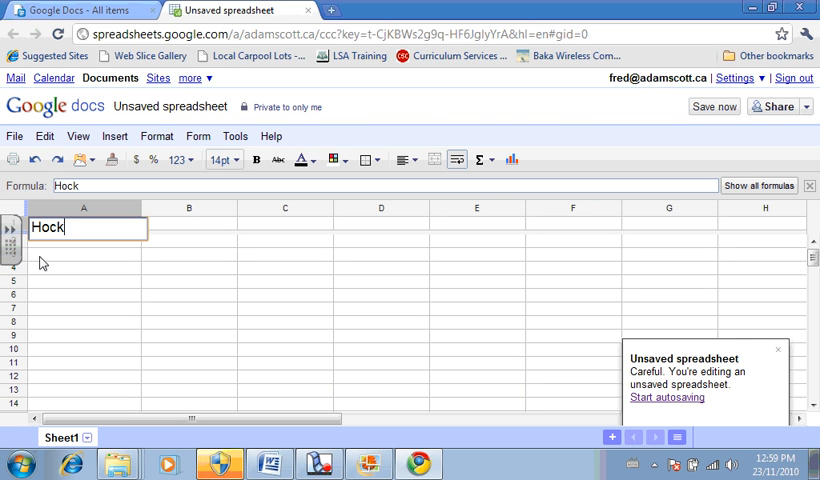
text(ey St)
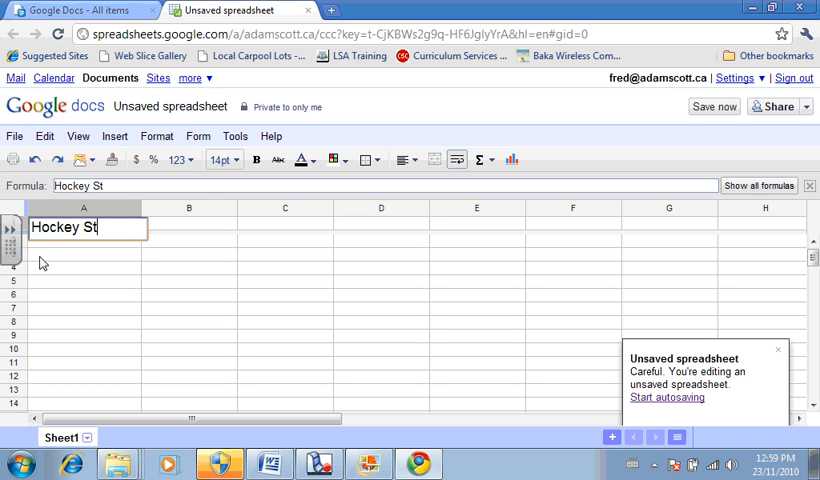
text(ats)
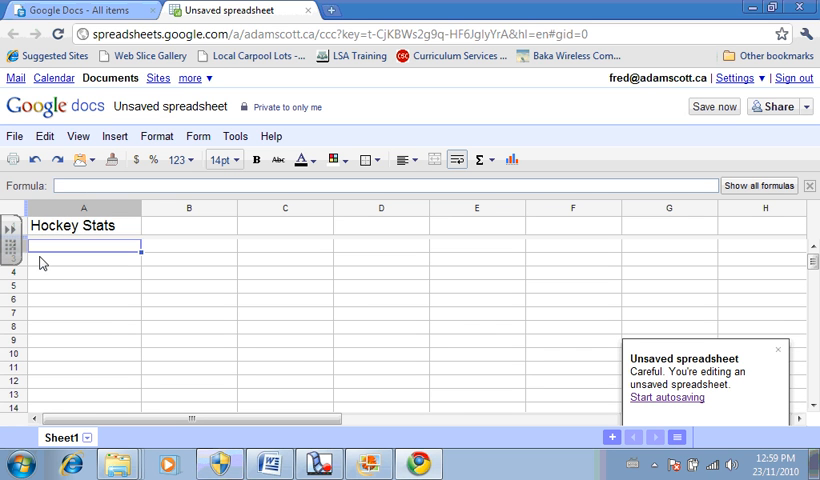
Add the Player, Goals and Assists column headers
text(Player)
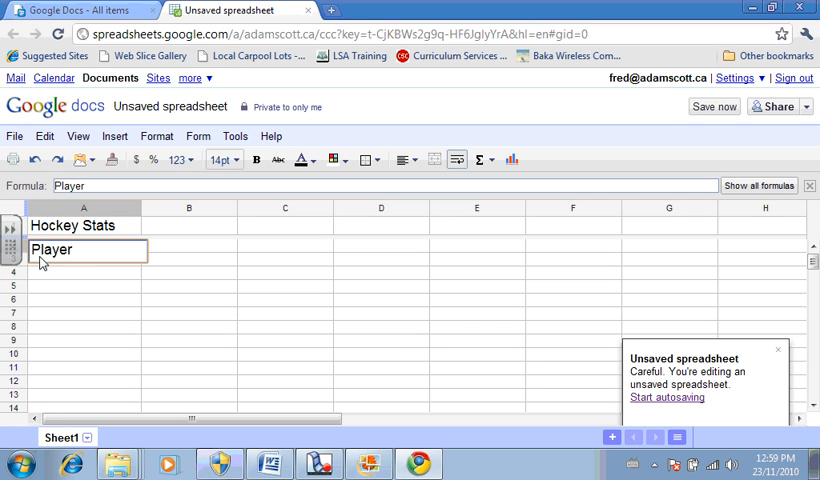
text(Gao)
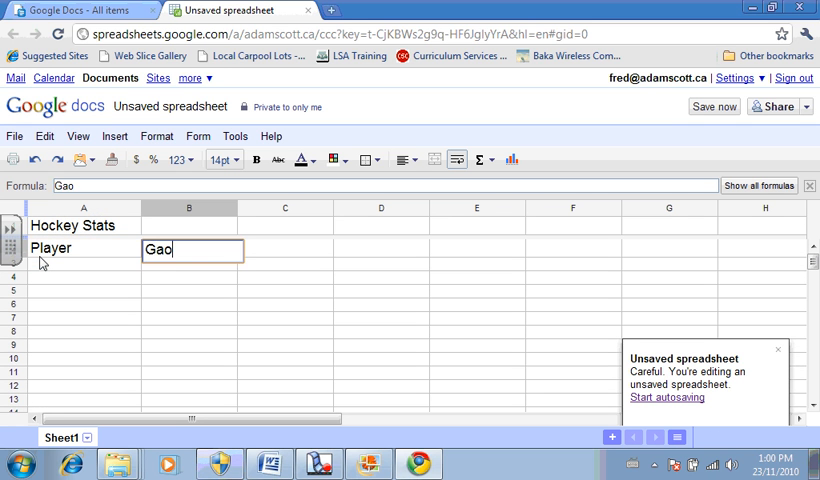
text(Goals)
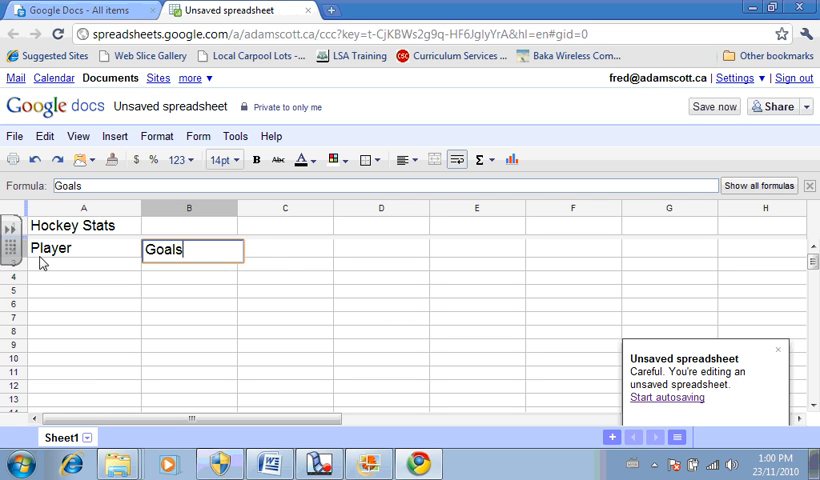
text(A)
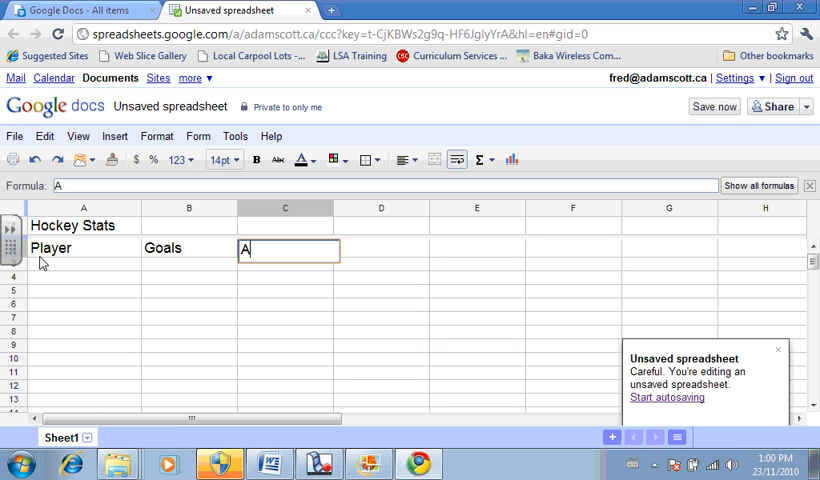
text(ssists)
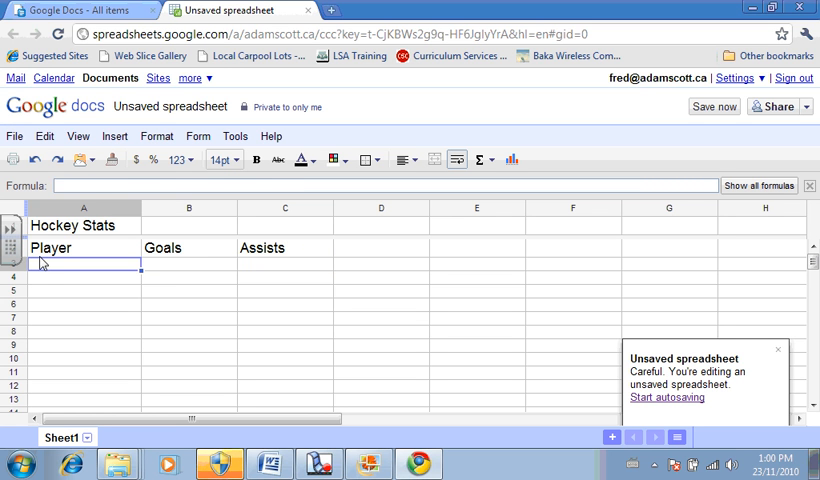
Enter player rows for Jacobs, Smith and Wong with their goals and assists
text(Jacobs)
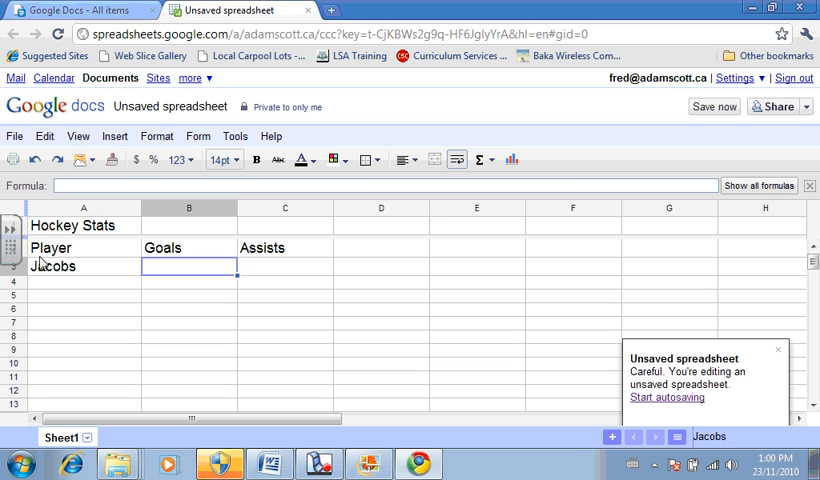
text(9)
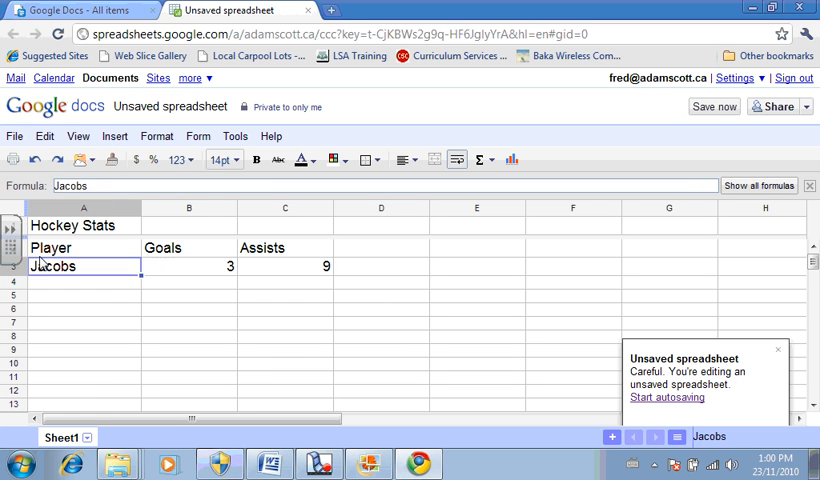
text(Smith)
click(285, 285)
text(1)
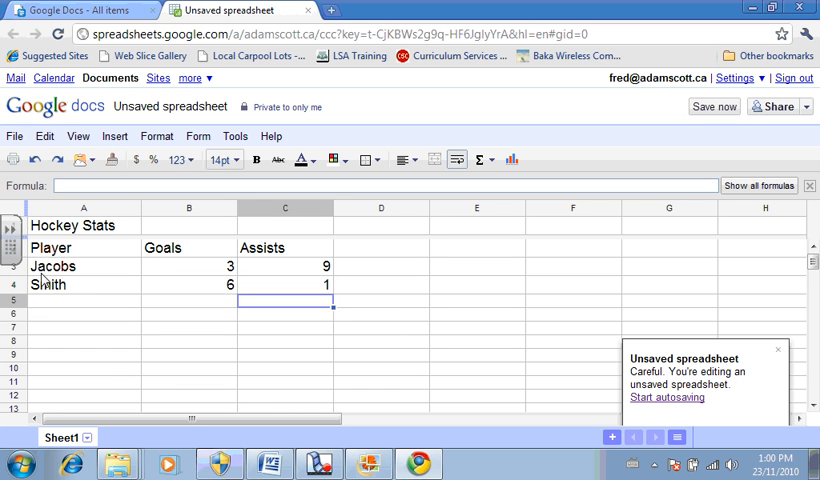
text(W)
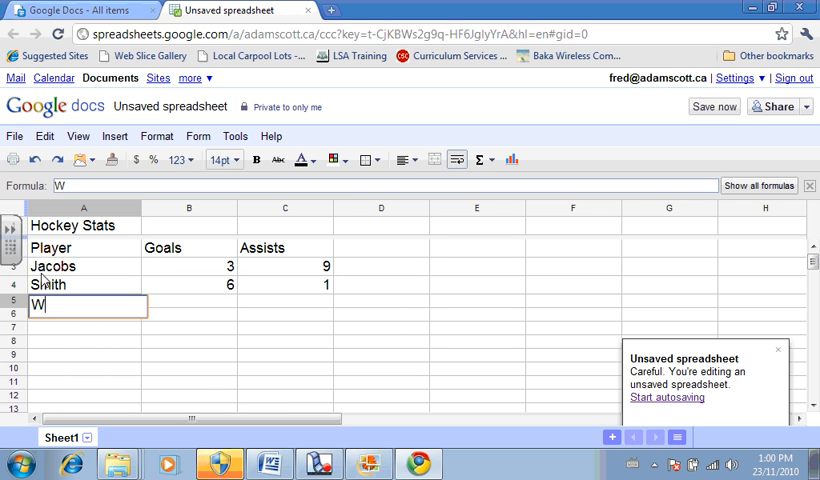
text(ong)
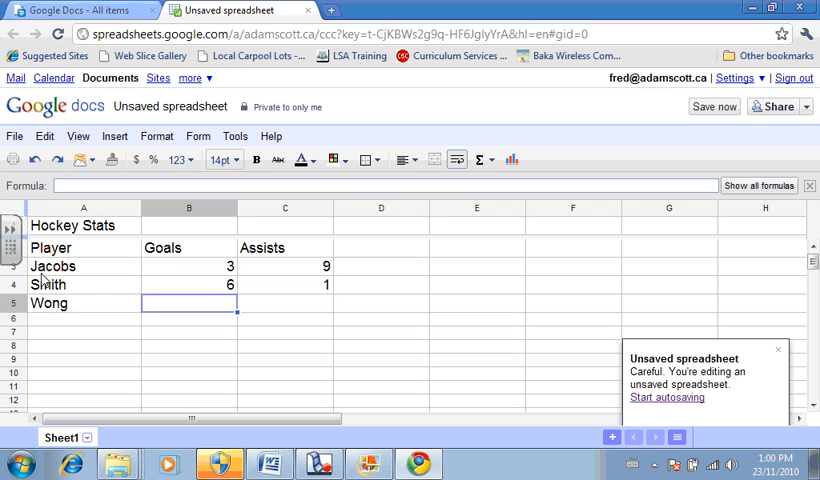
text(14)
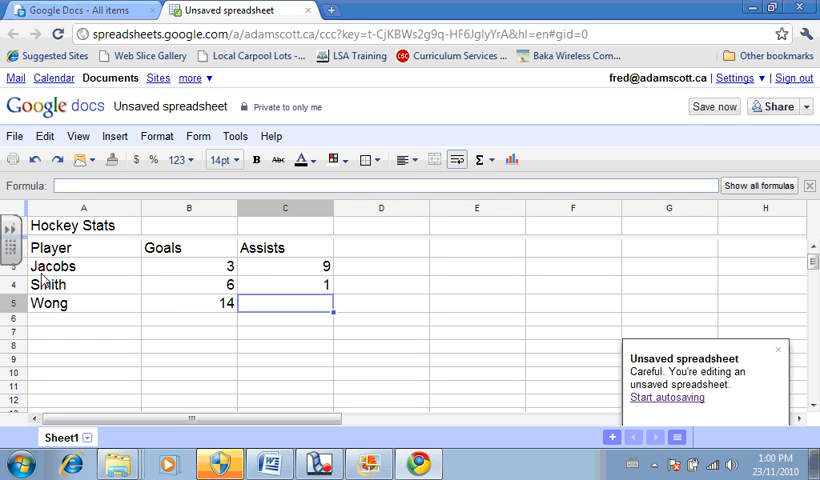
text(5)
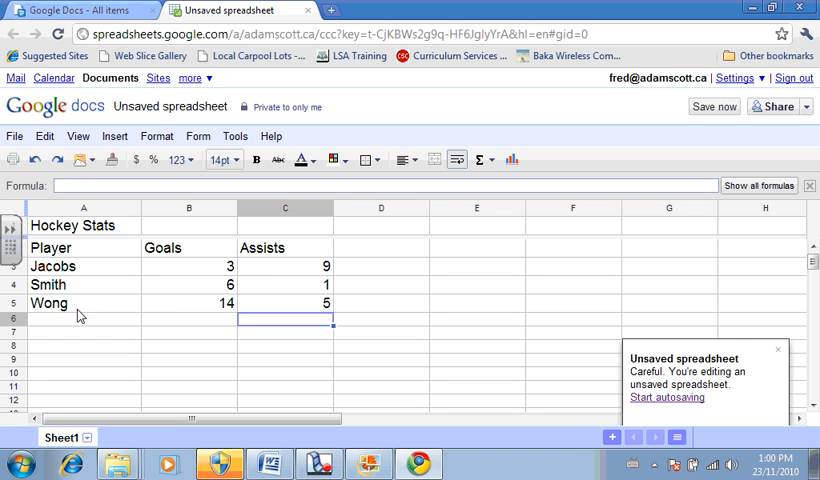
Right-align the Goals and Assists headings in B2:C2
click(188, 247)
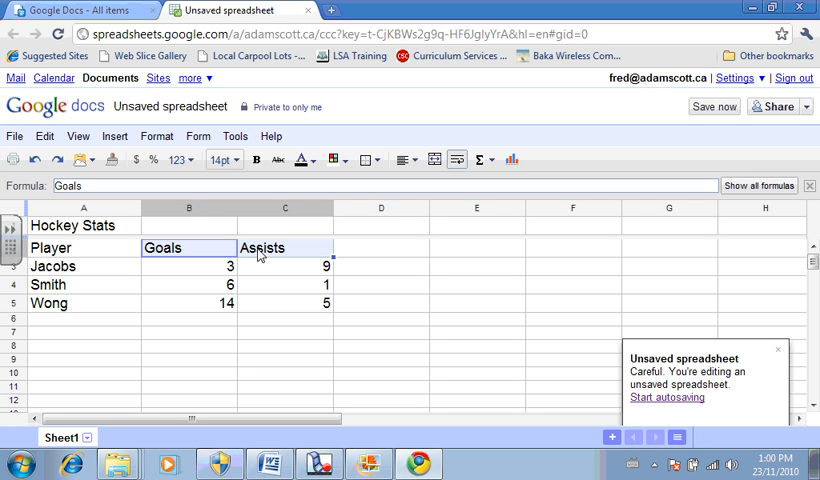
mouse_move(205, 251)
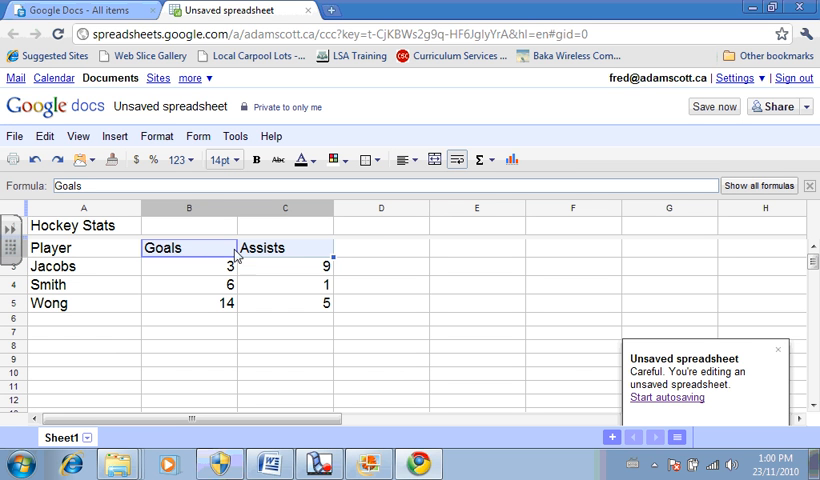
click(403, 160)
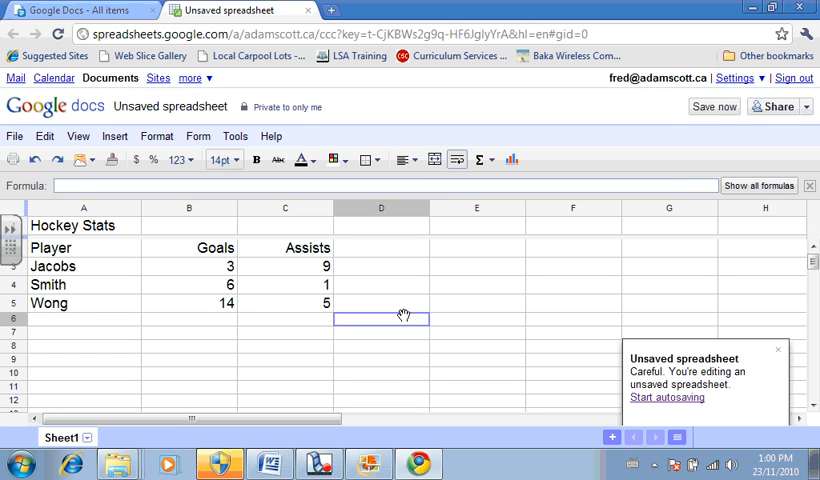
Select the player table A2:C5 as chart data
click(66, 250)
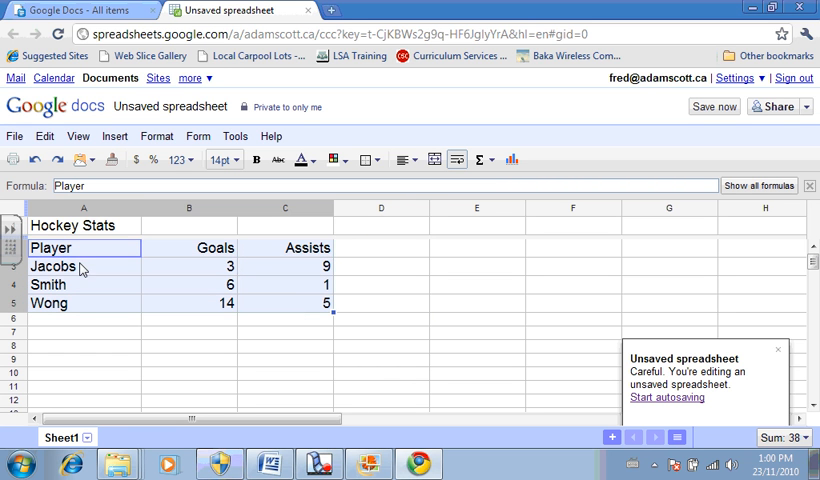
mouse_move(178, 260)
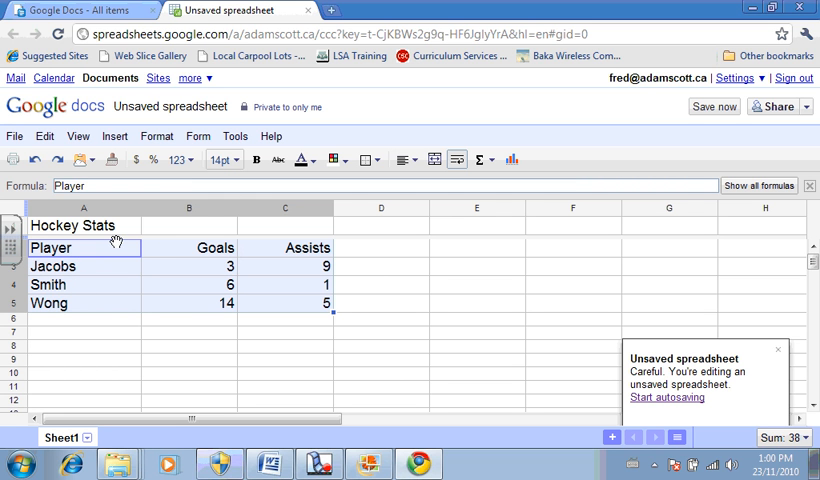
mouse_move(241, 247)
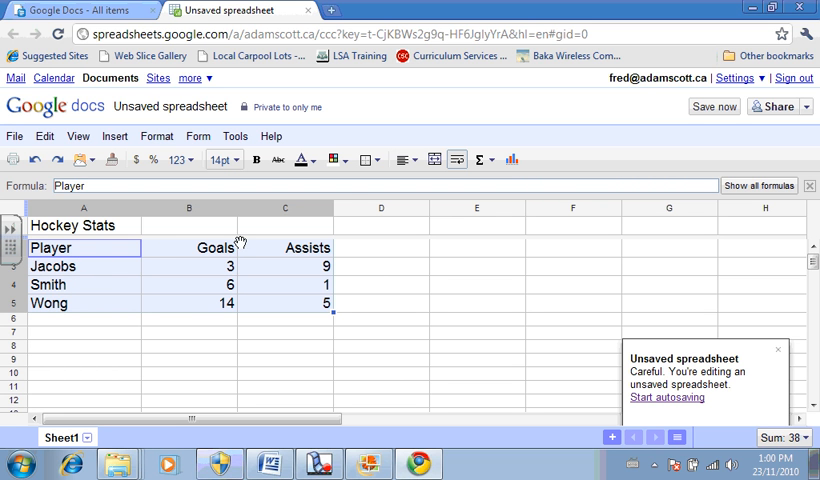
mouse_move(252, 253)
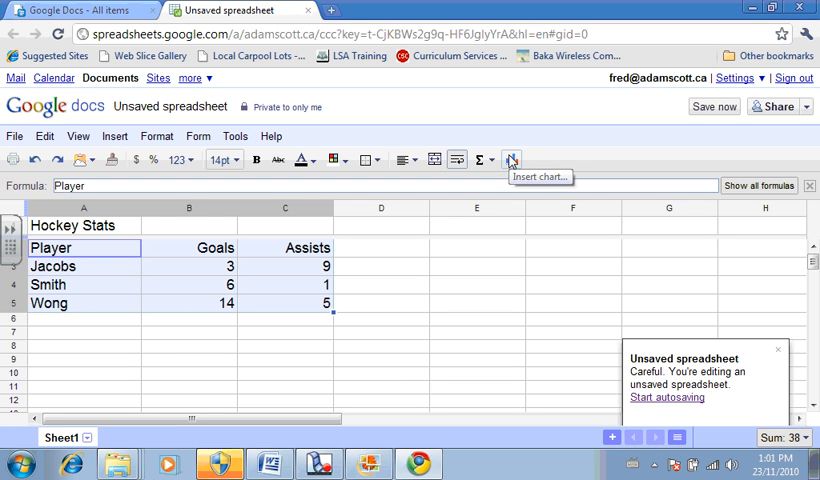
mouse_move(511, 159)
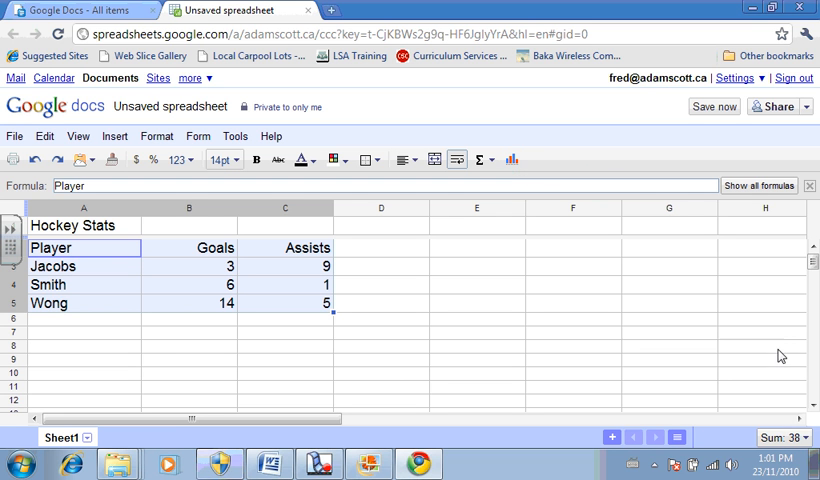
Open the chart editor on A2:C5 and preview a bar chart
click(512, 159)
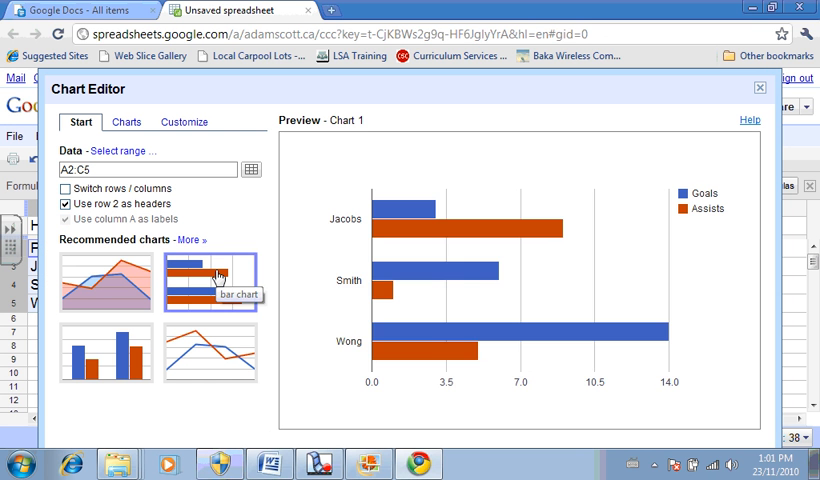
mouse_move(670, 202)
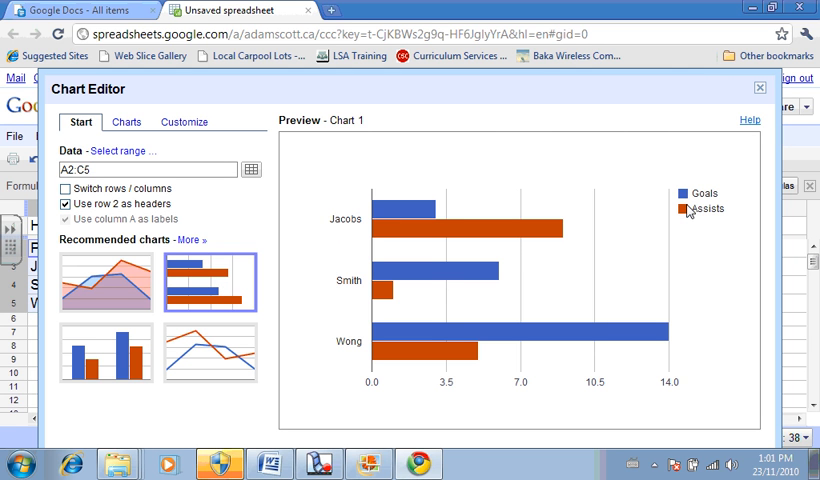
mouse_move(343, 338)
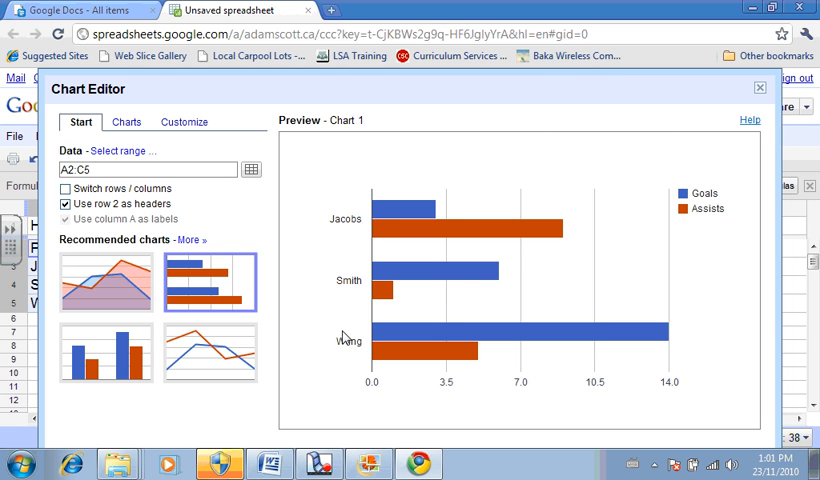
mouse_move(403, 211)
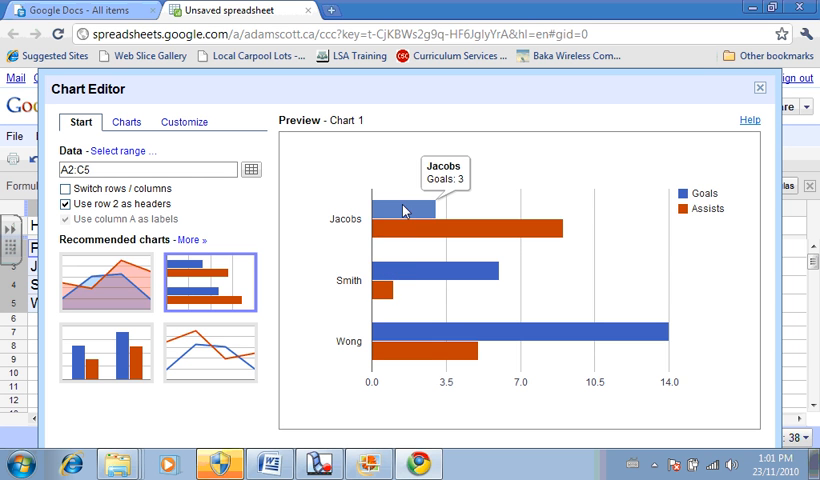
mouse_move(458, 352)
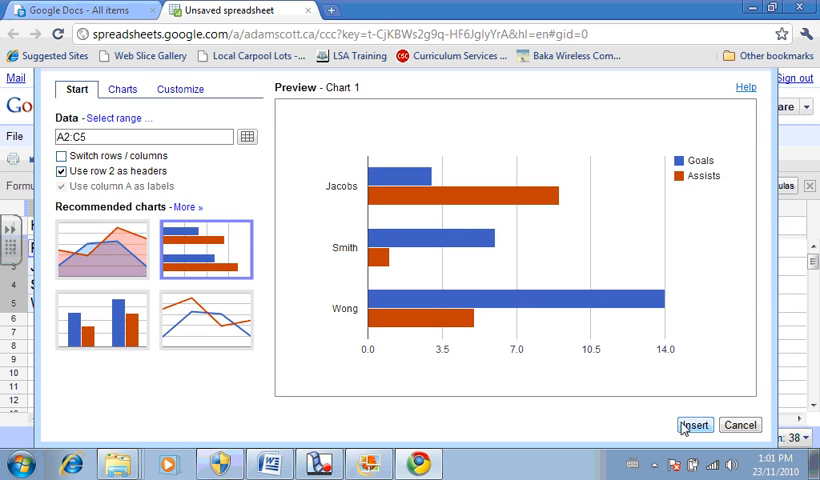
Insert the goals-and-assists bar chart next to the Hockey Stats table
click(692, 425)
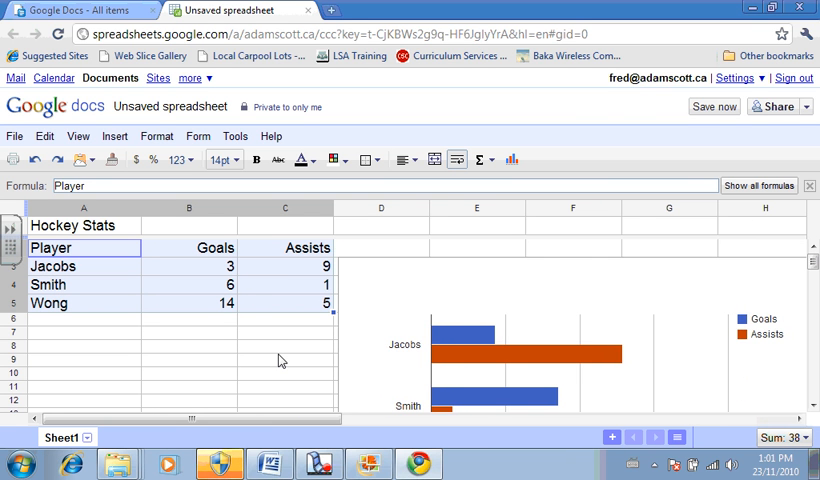
mouse_move(815, 152)
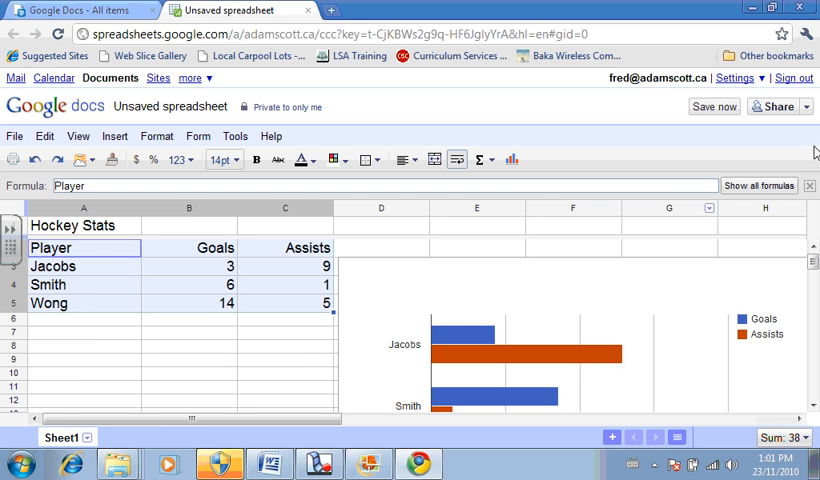
Save the spreadsheet with the name 'Hockey Stats'
click(713, 107)
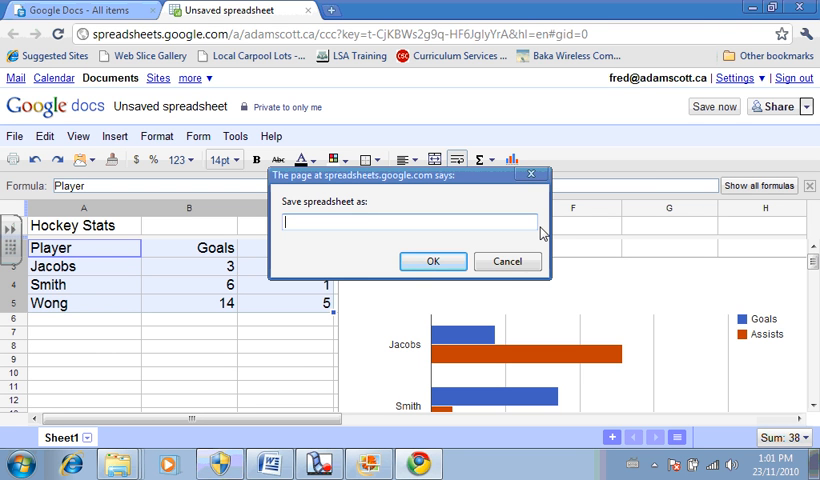
text(Hoc)
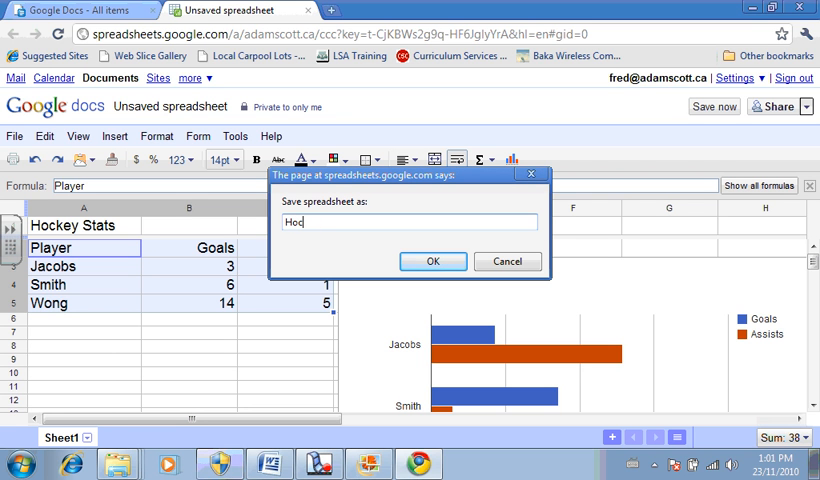
text(key Stats)
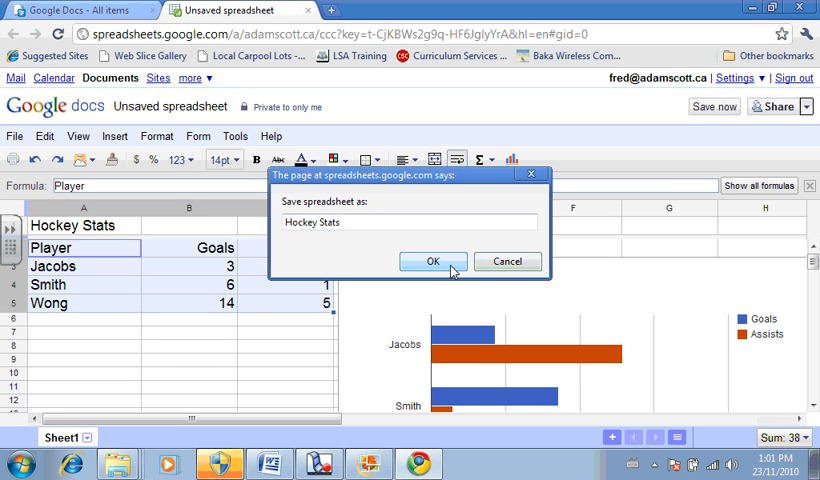
click(433, 261)
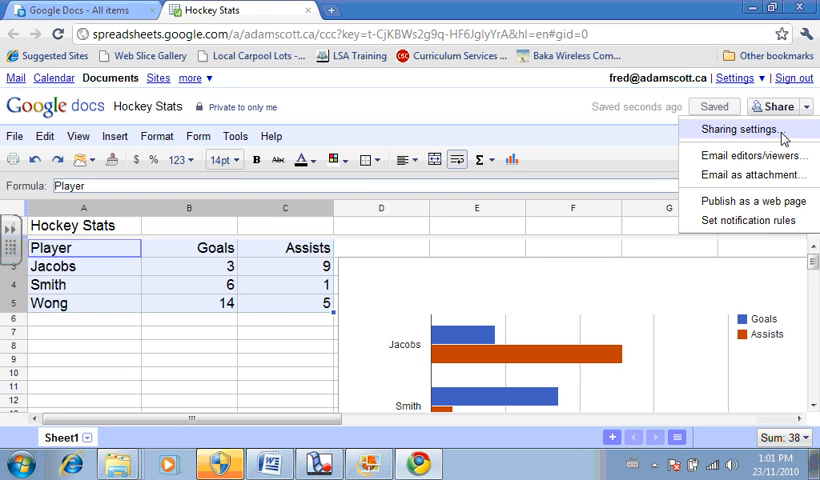
Invite the teacher's suggested address as an editor through Sharing settings and close the dialog
click(738, 127)
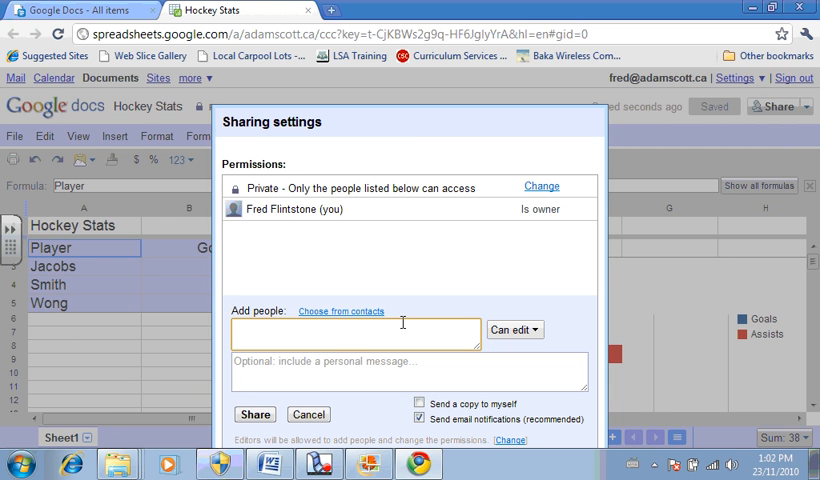
text(nevin)
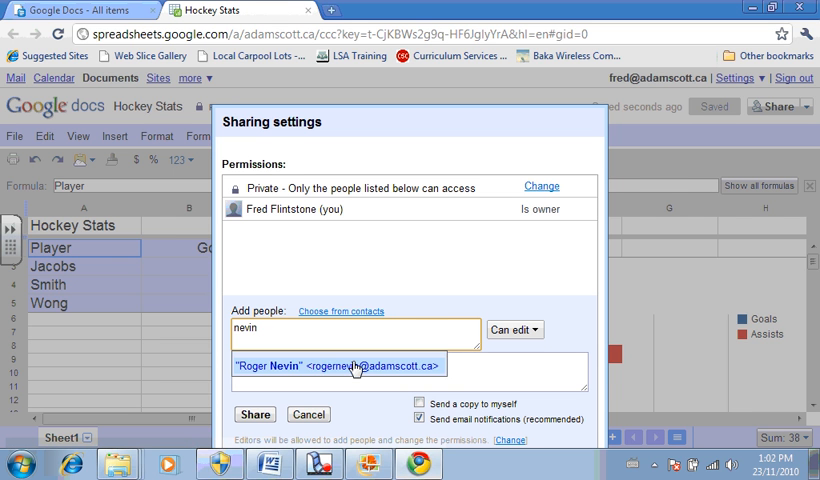
click(354, 365)
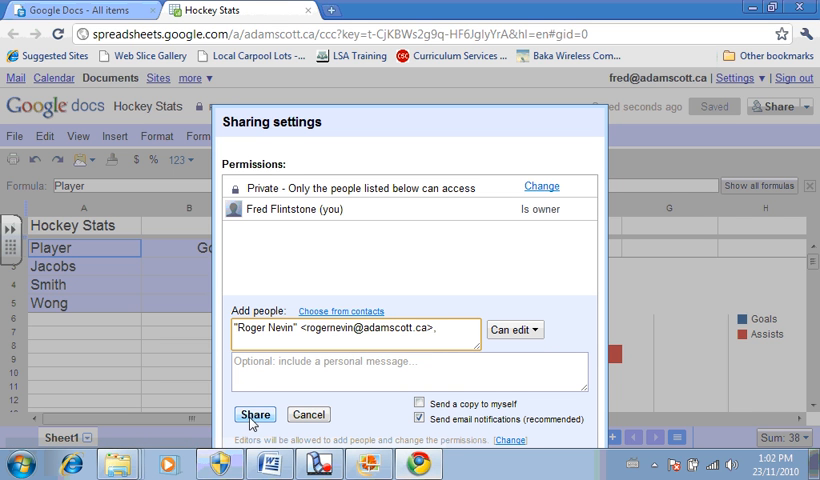
click(257, 415)
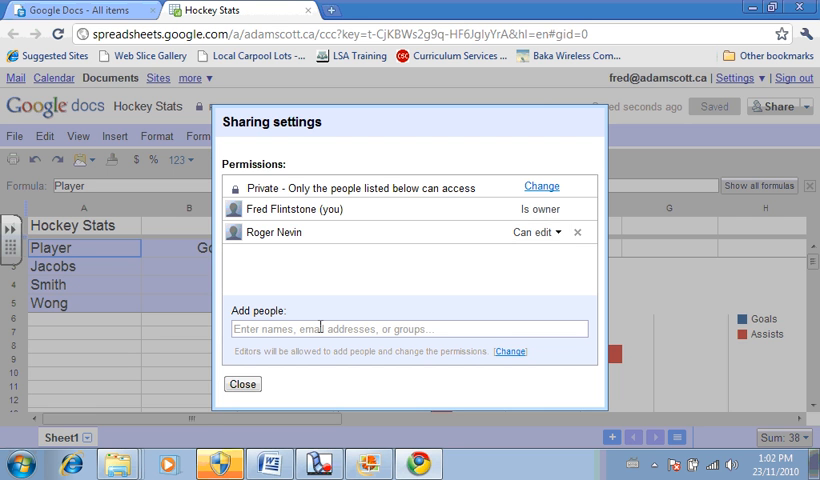
click(243, 384)
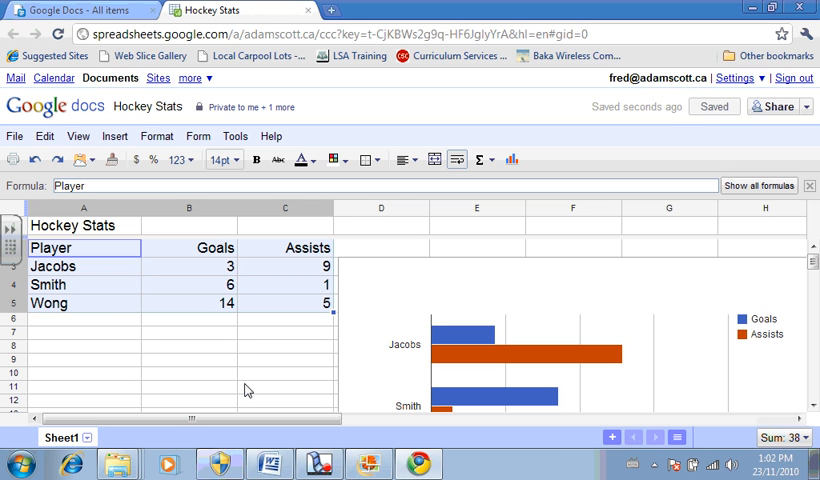